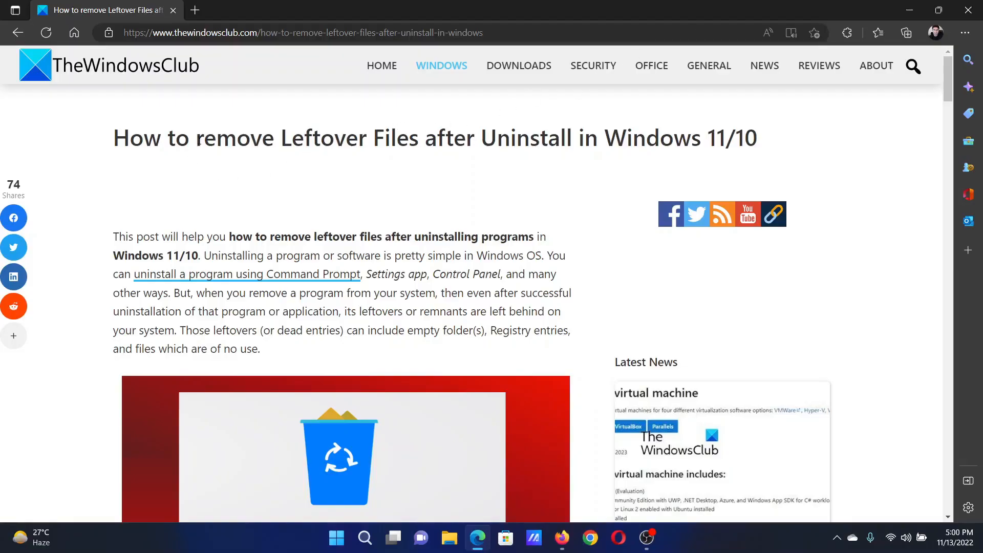
Highlight the article title, then scroll down to the list of five leftover-file removal methods.
{"action": "left_click_drag", "start_coordinate": [195, 137], "coordinate": [573, 138]}
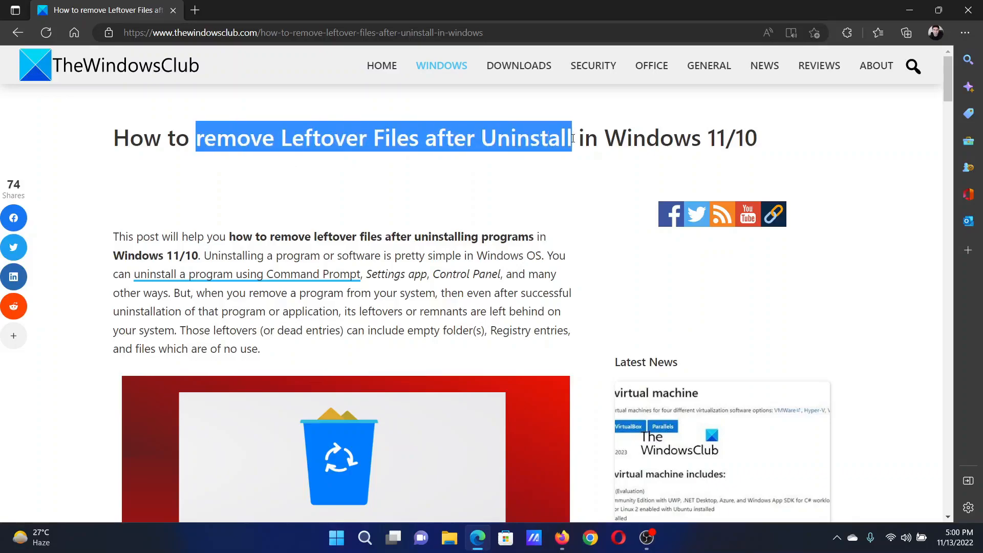
{"action": "left_click", "coordinate": [489, 198]}
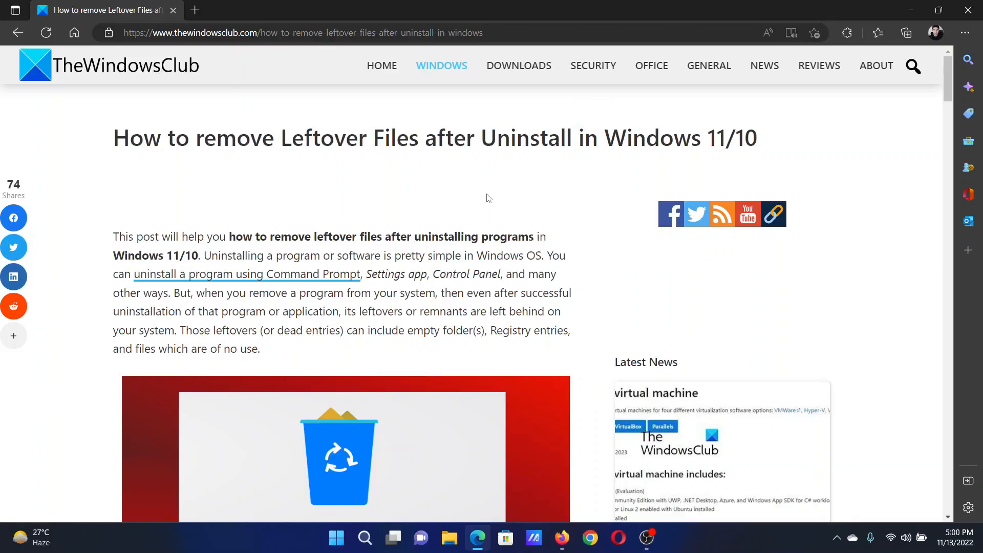
{"action": "scroll", "scroll_direction": "down", "scroll_amount": 3}
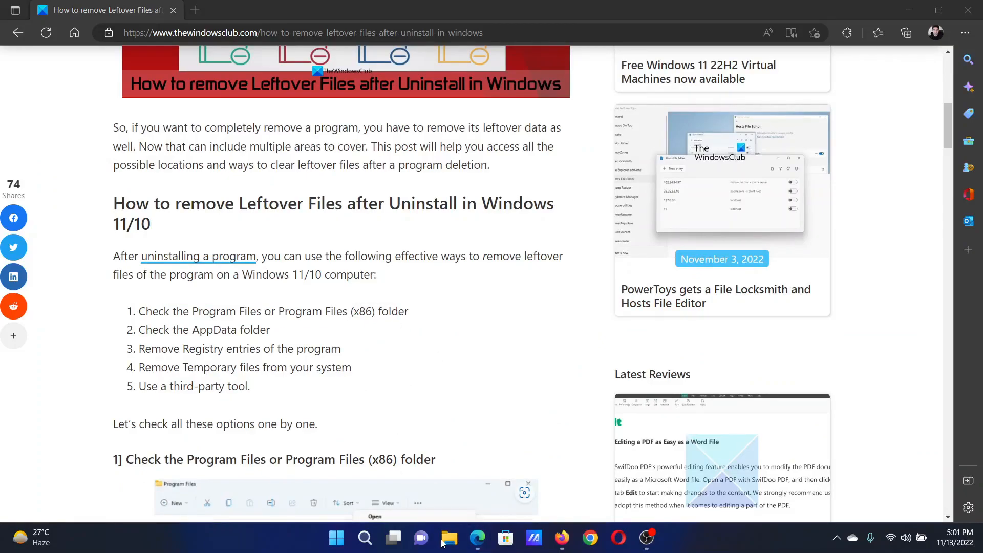
{"action": "left_click", "coordinate": [449, 537]}
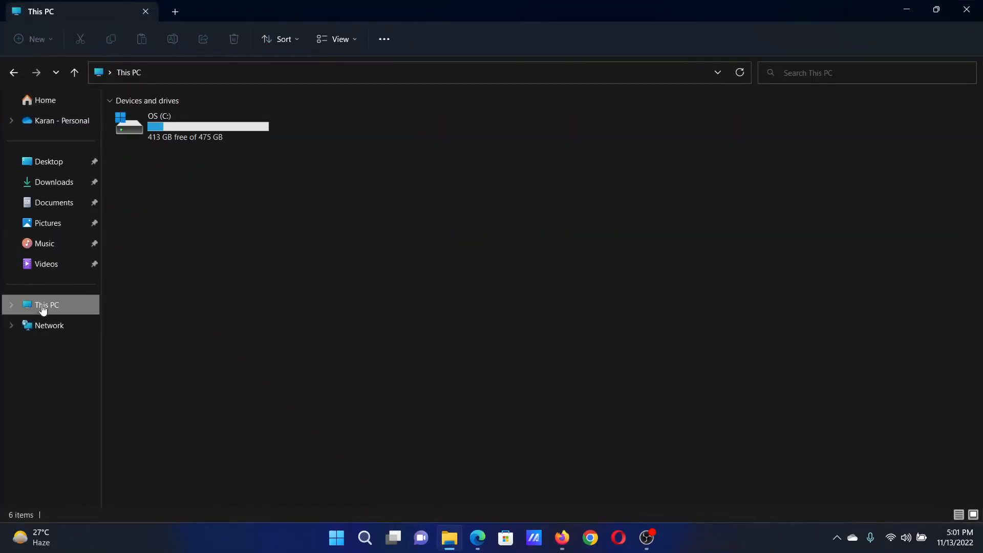
{"action": "double_click", "coordinate": [159, 125]}
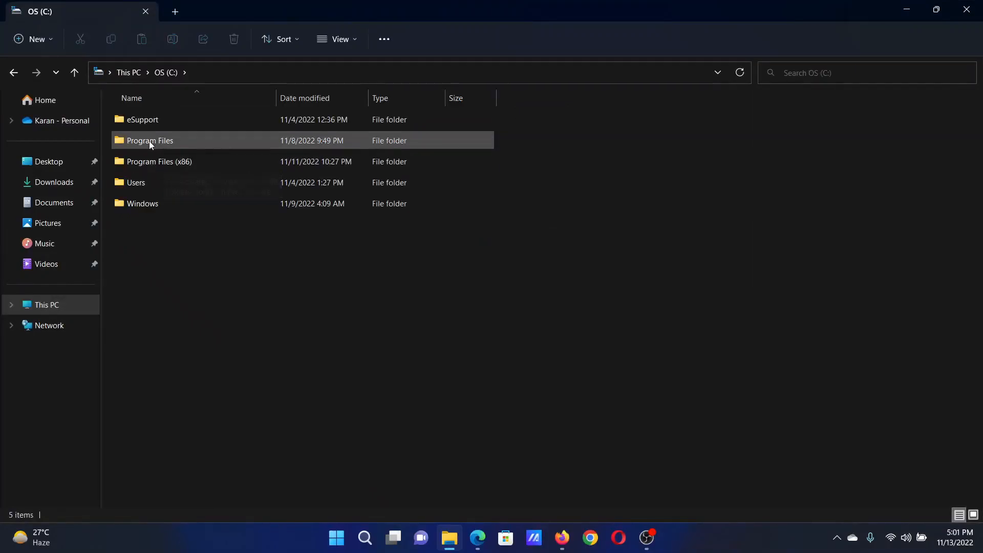
{"action": "double_click", "coordinate": [149, 139]}
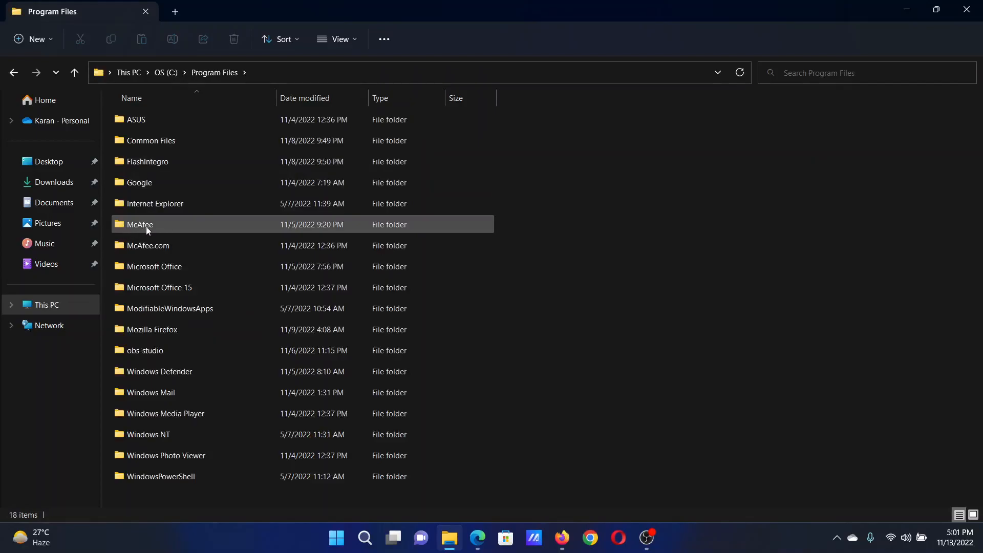
{"action": "mouse_move", "coordinate": [167, 225]}
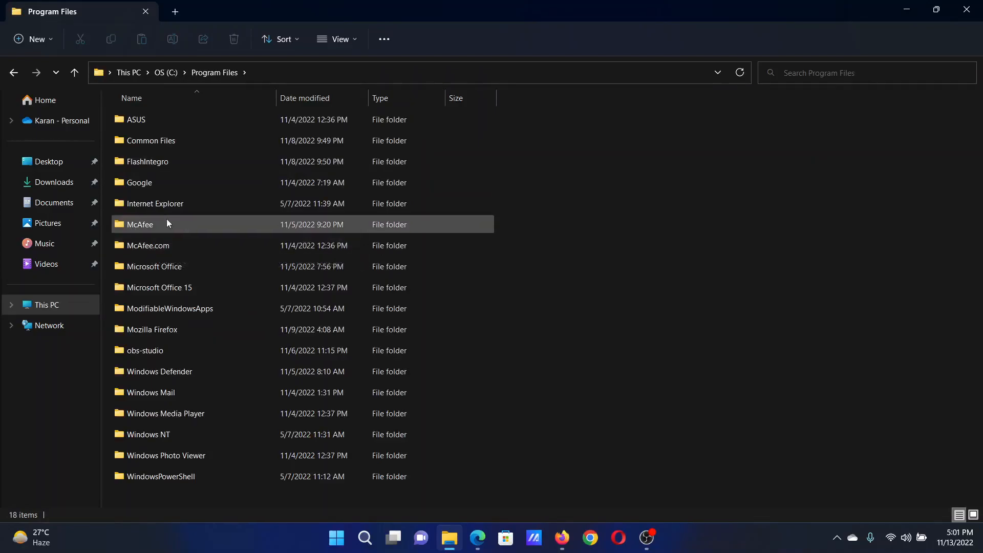
{"action": "right_click", "coordinate": [139, 224]}
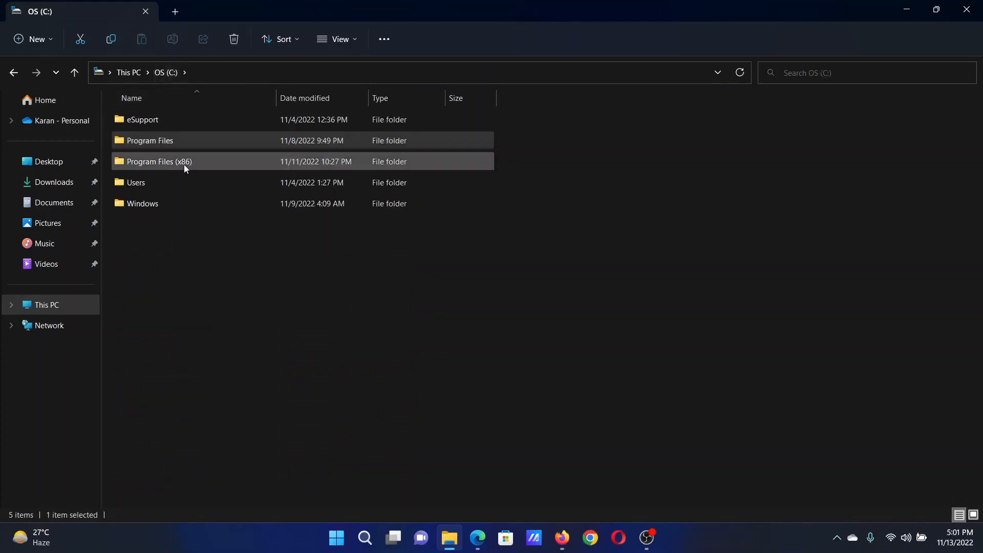
{"action": "double_click", "coordinate": [159, 161]}
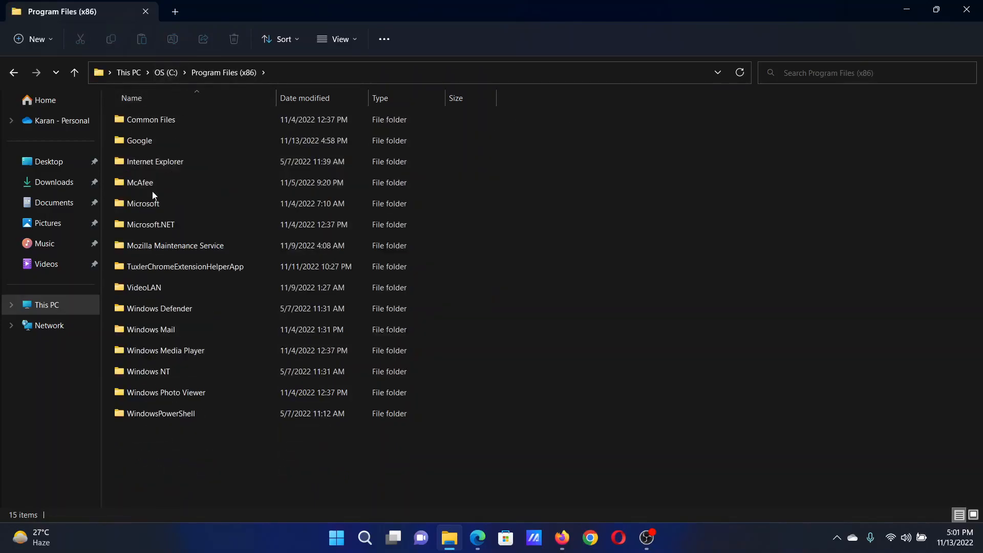
{"action": "right_click", "coordinate": [140, 182]}
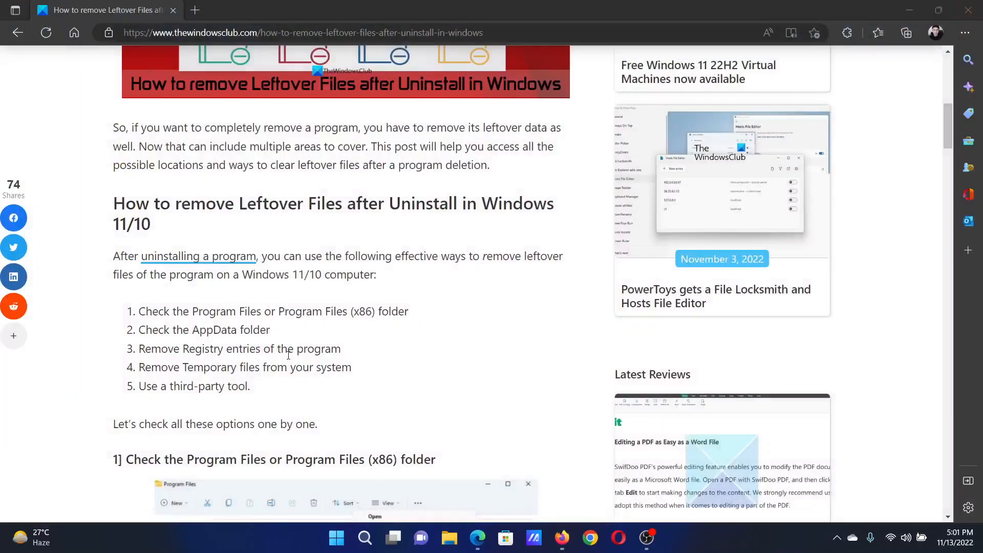
{"action": "double_click", "coordinate": [203, 330]}
{"action": "type", "text": "%appdata%"}
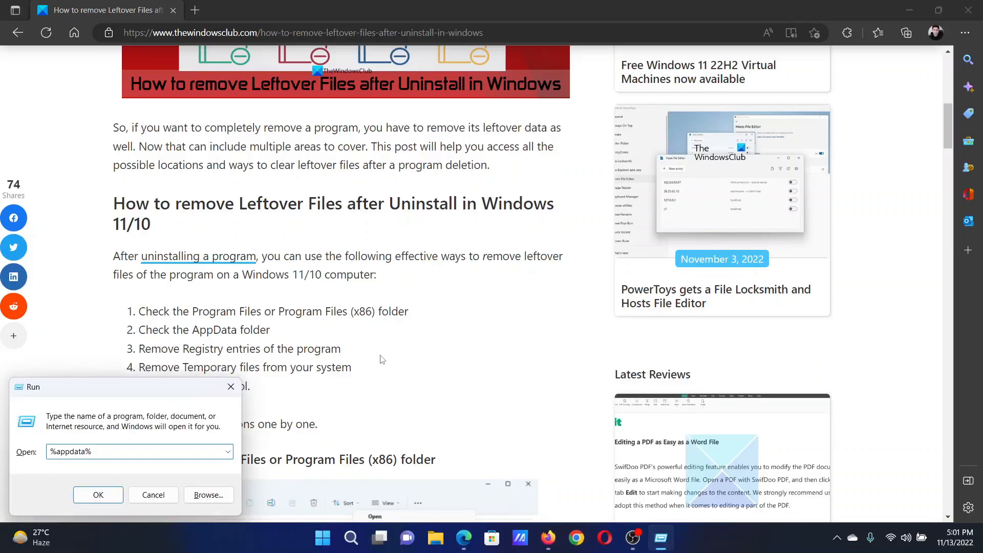
{"action": "left_click", "coordinate": [98, 494]}
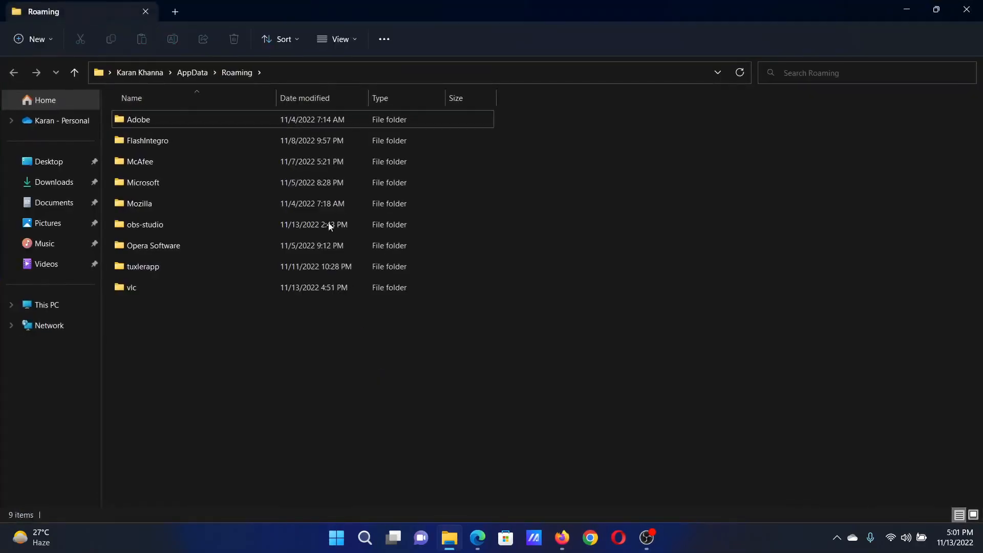
{"action": "left_click", "coordinate": [176, 140]}
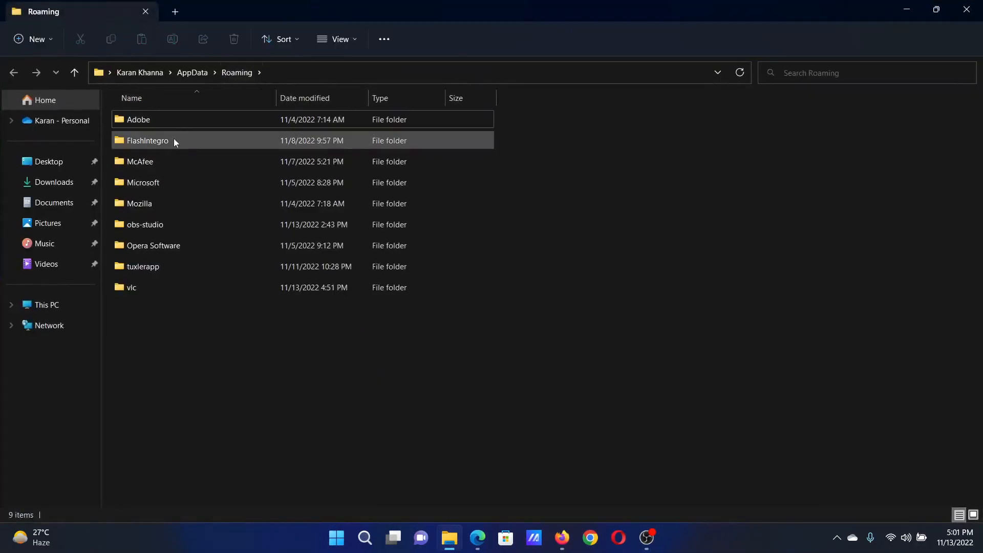
{"action": "left_click", "coordinate": [140, 161]}
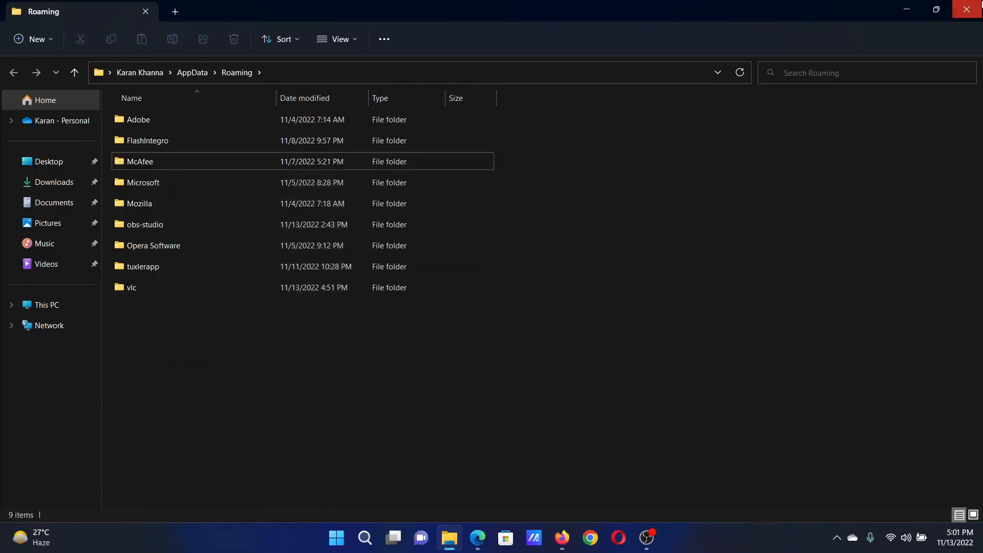
{"action": "left_click", "coordinate": [477, 542]}
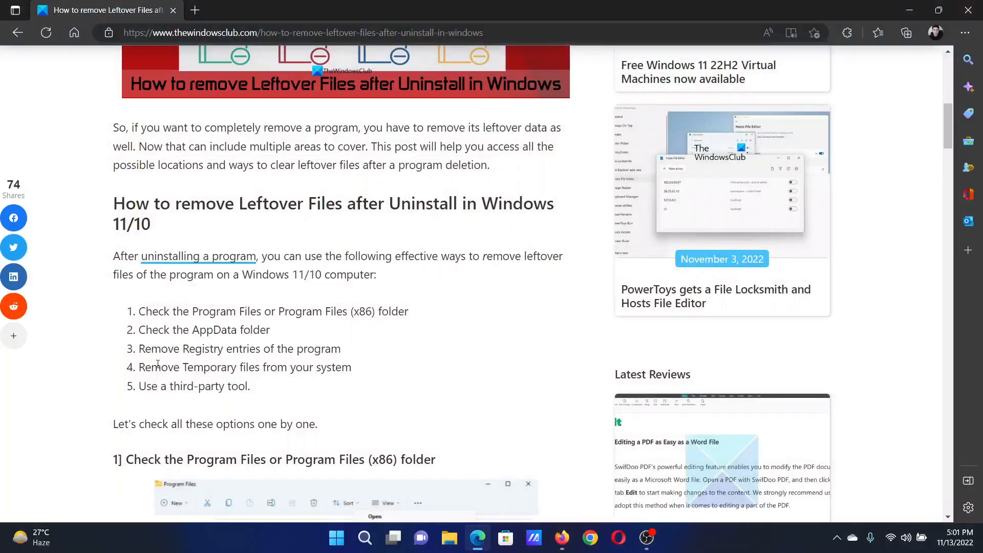
{"action": "mouse_move", "coordinate": [464, 401]}
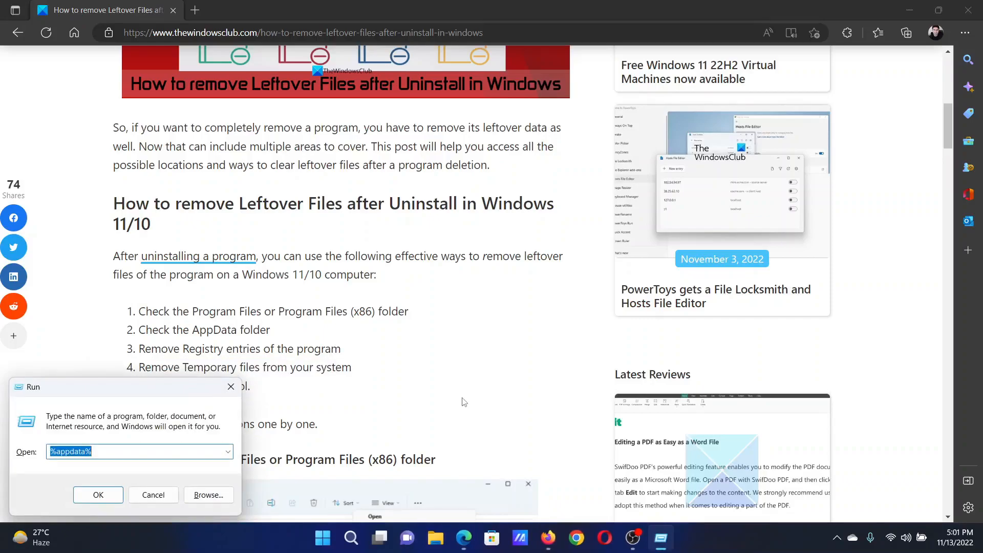
{"action": "type", "text": "%t"}
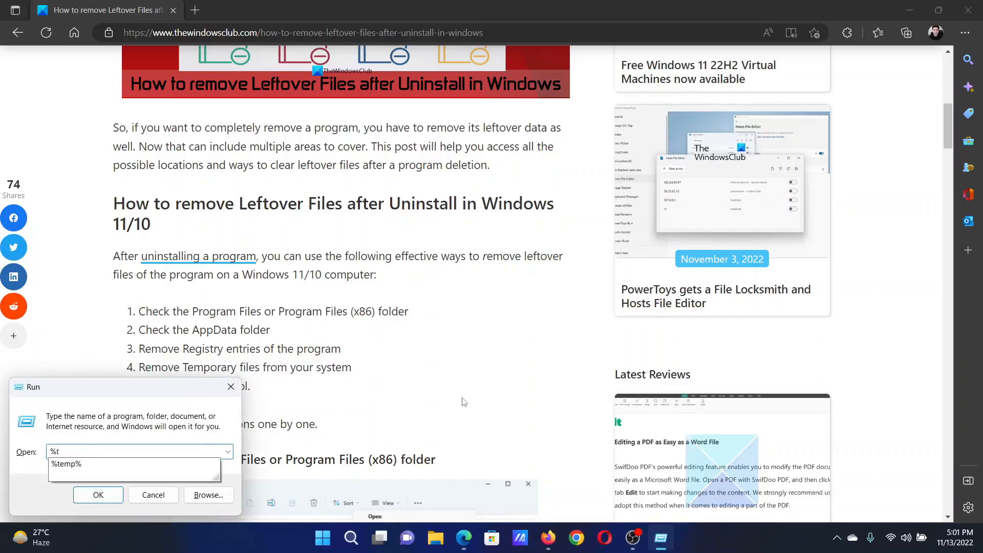
{"action": "left_click", "coordinate": [98, 494]}
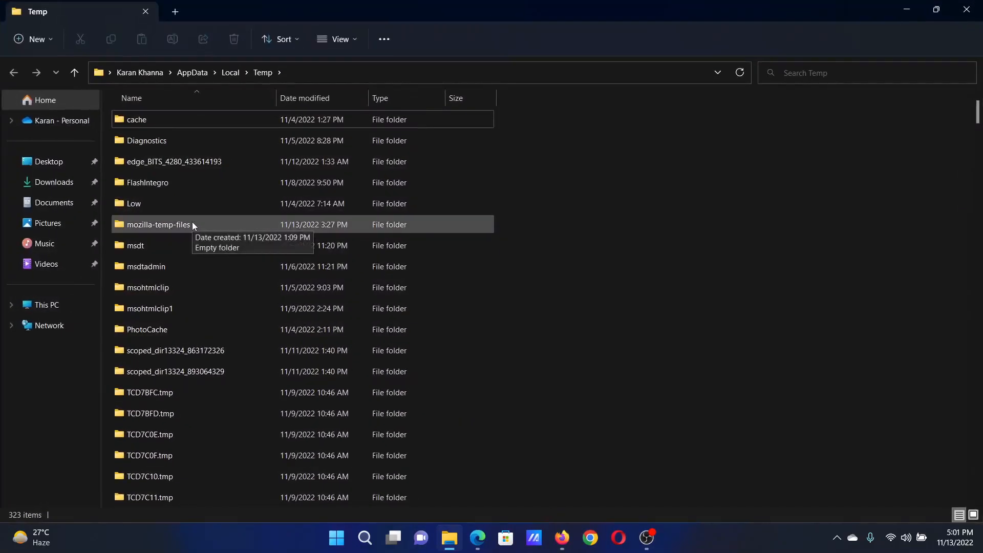
{"action": "left_click", "coordinate": [158, 223]}
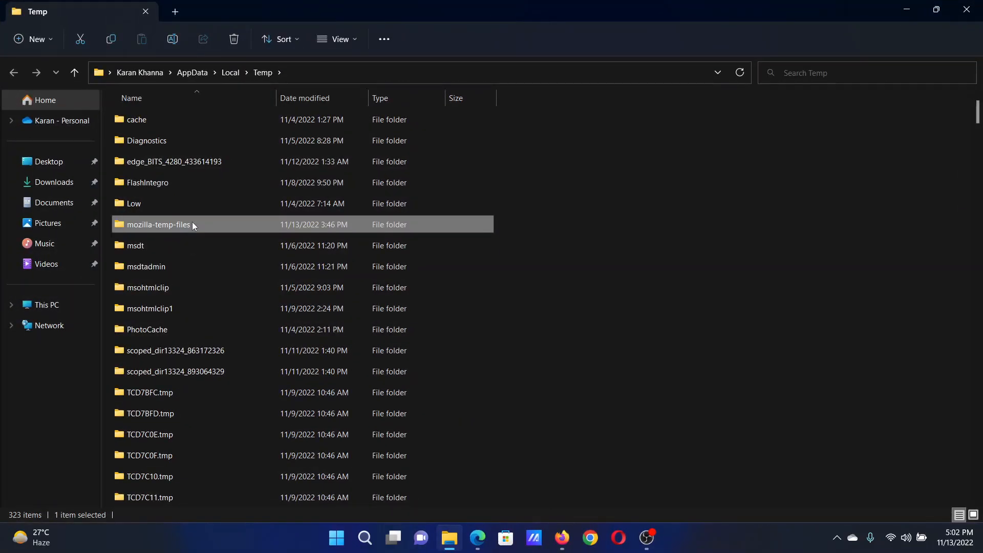
{"action": "key", "text": "ctrl+a"}
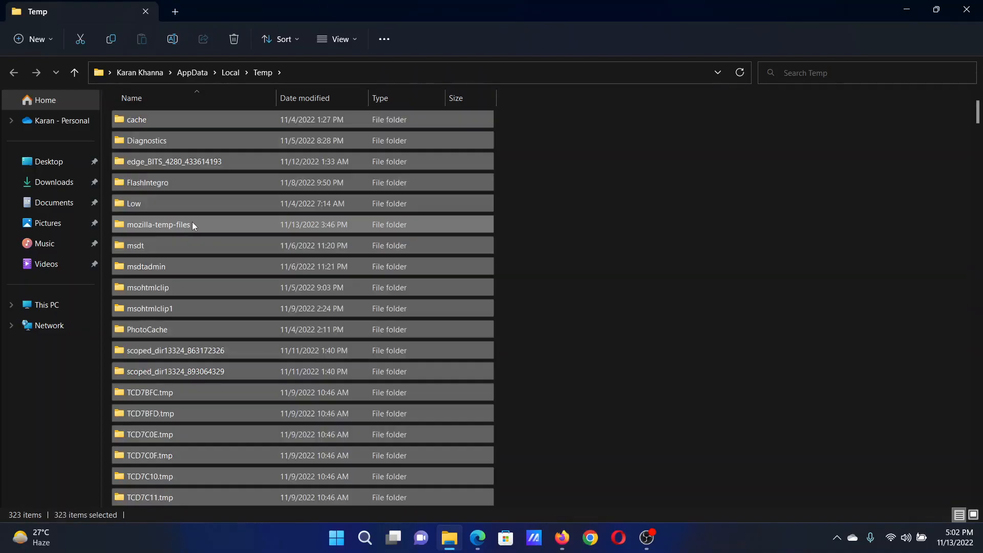
{"action": "mouse_move", "coordinate": [812, 6]}
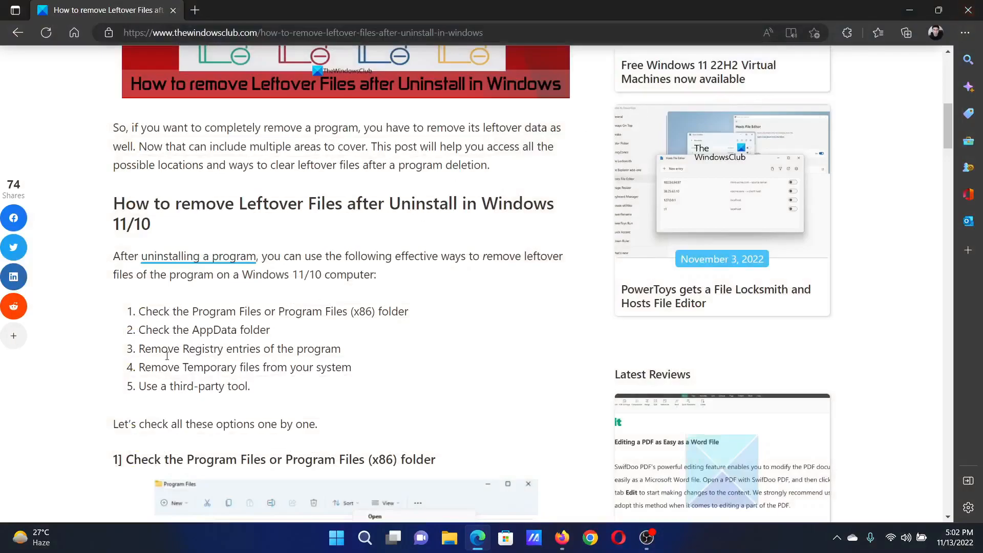
Return to the top of the article and highlight the main phrase of its title.
{"action": "left_click_drag", "start_coordinate": [146, 386], "coordinate": [245, 385]}
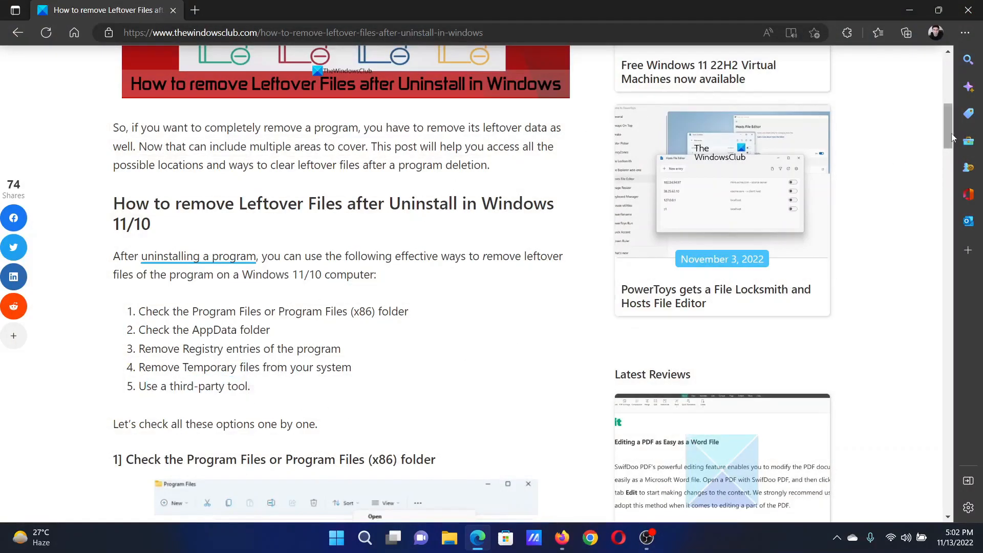
{"action": "scroll", "scroll_direction": "up", "scroll_amount": 3}
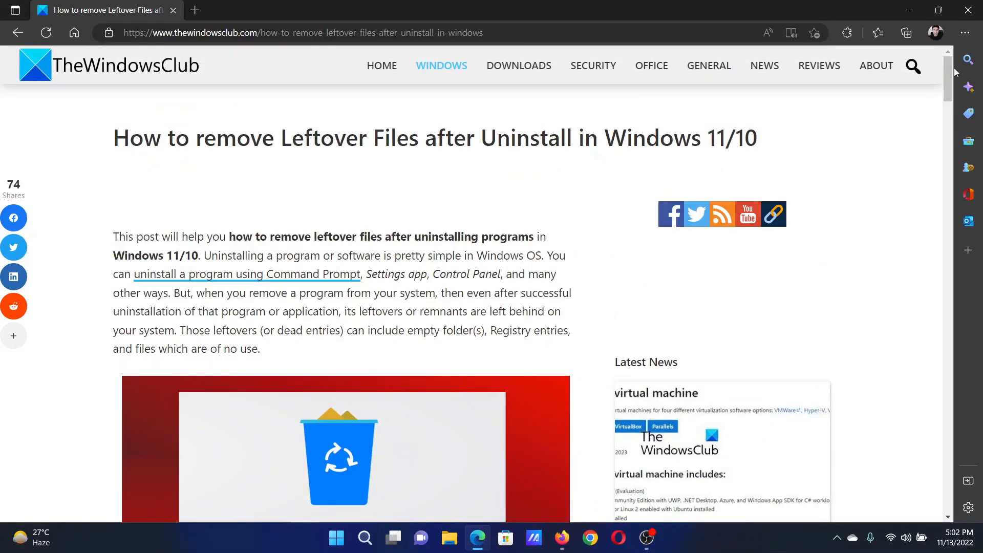
{"action": "left_click_drag", "start_coordinate": [128, 138], "coordinate": [548, 138]}
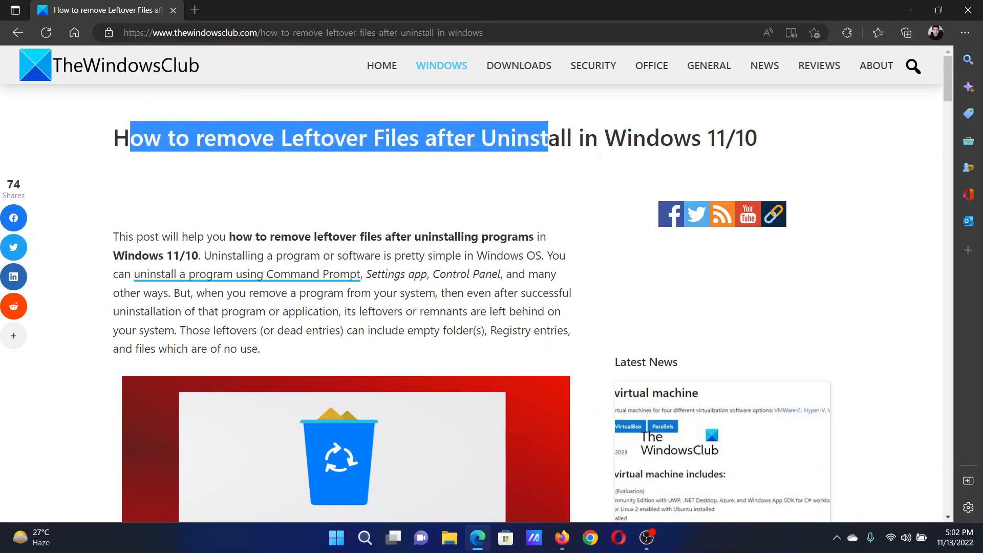